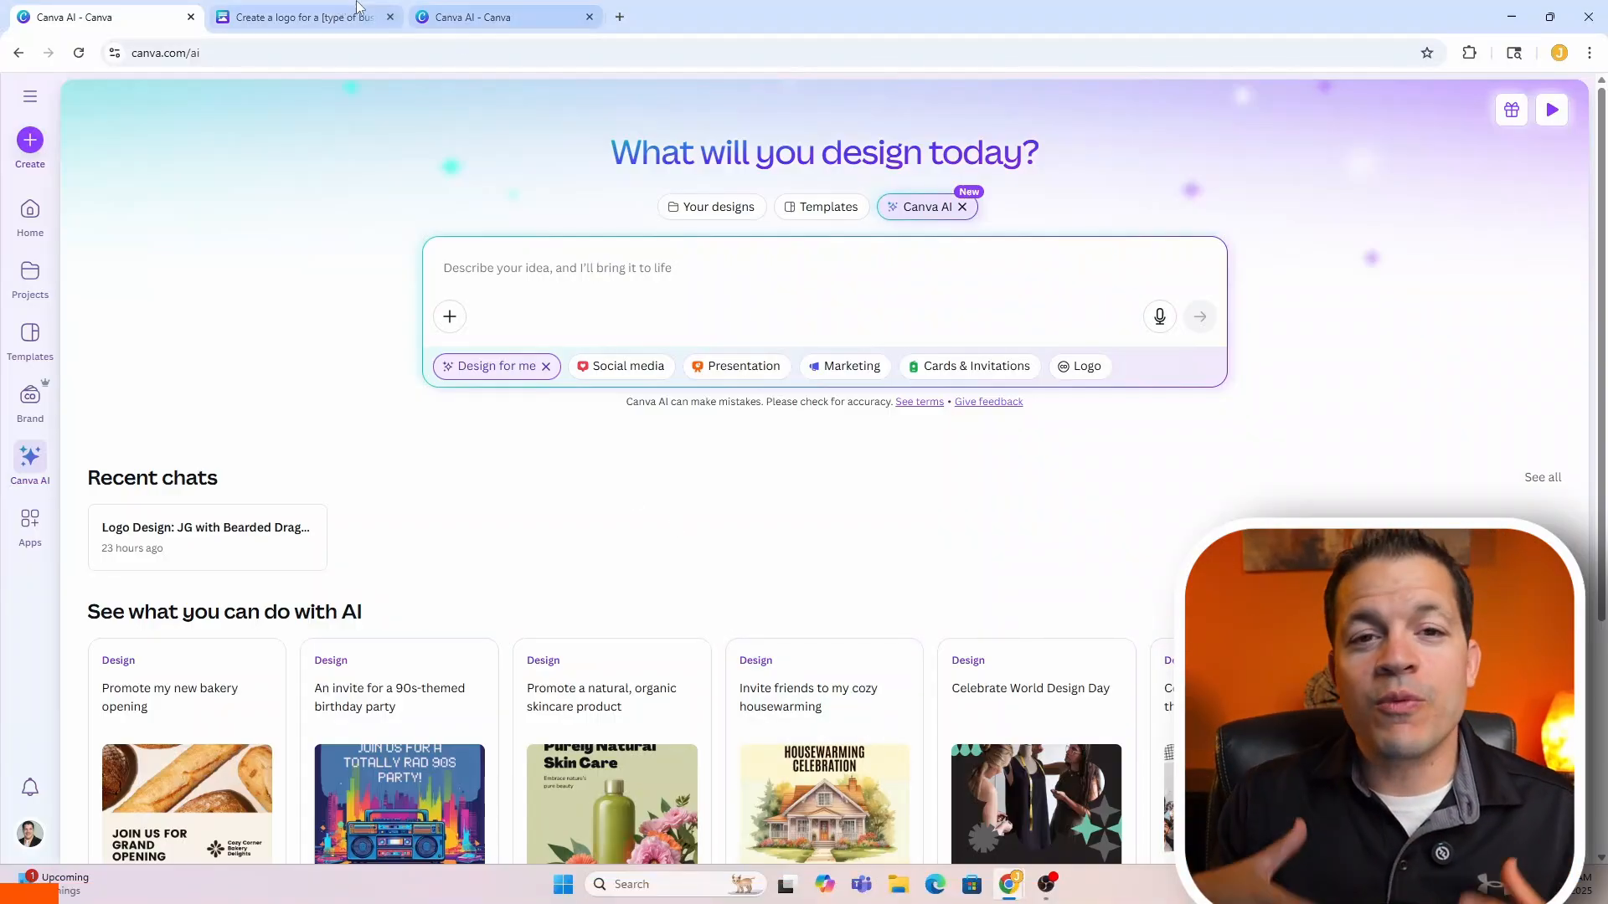
Switch to the 'Create a logo for a [type of business]…' template document tab.
left_click(303, 17)
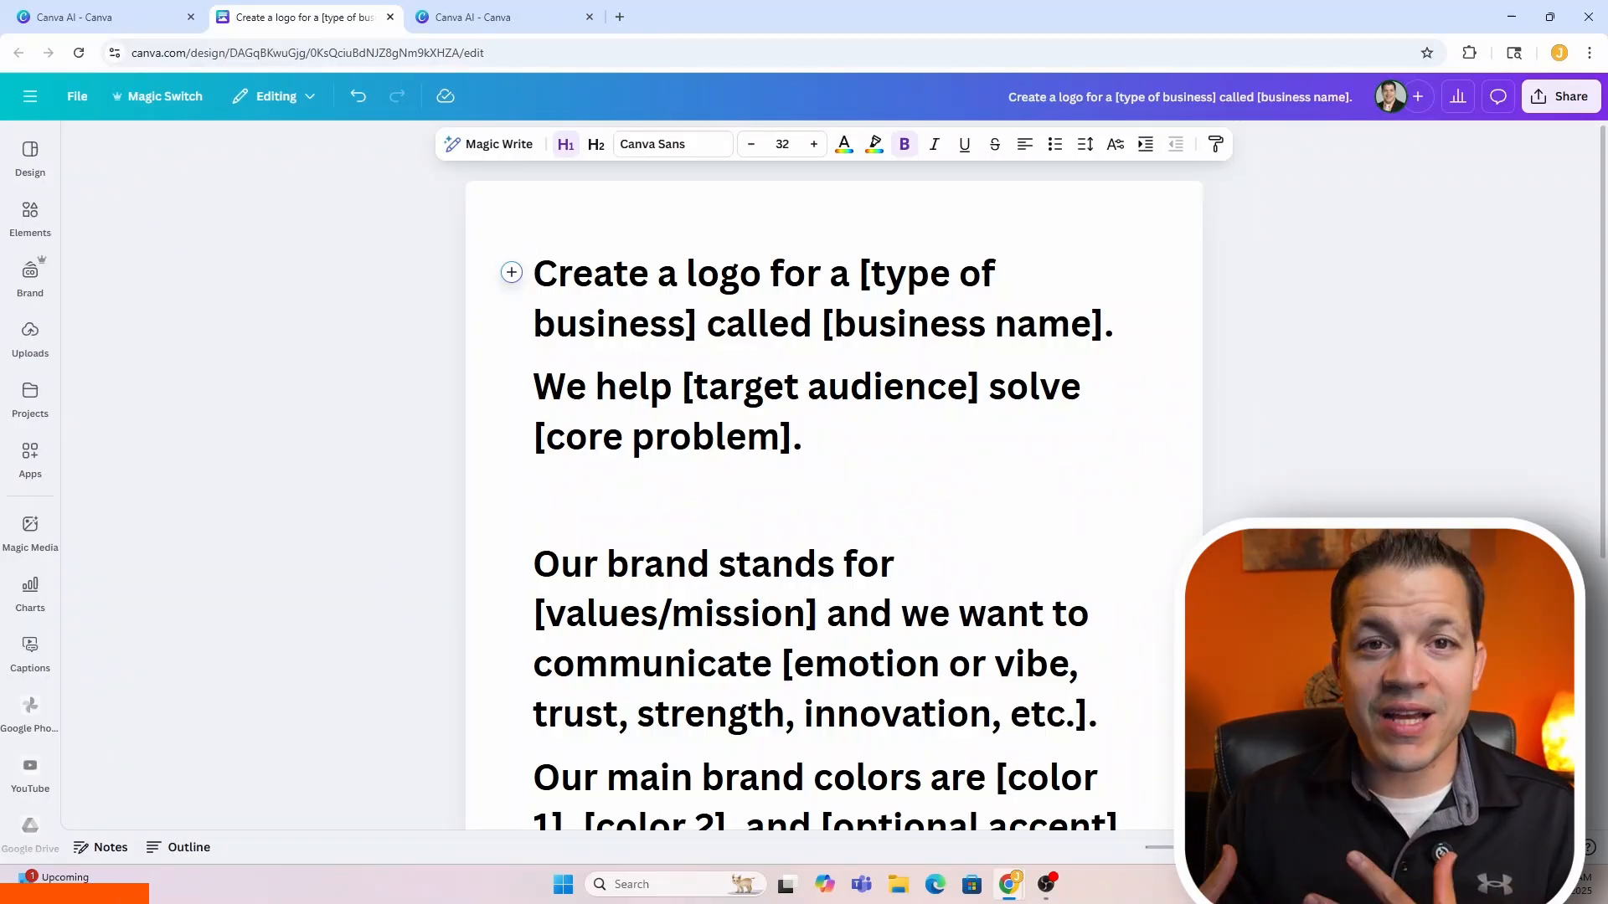
Read through the fill-in-the-blanks logo prompt template, then return to the Canva AI chat tab.
left_click(534, 273)
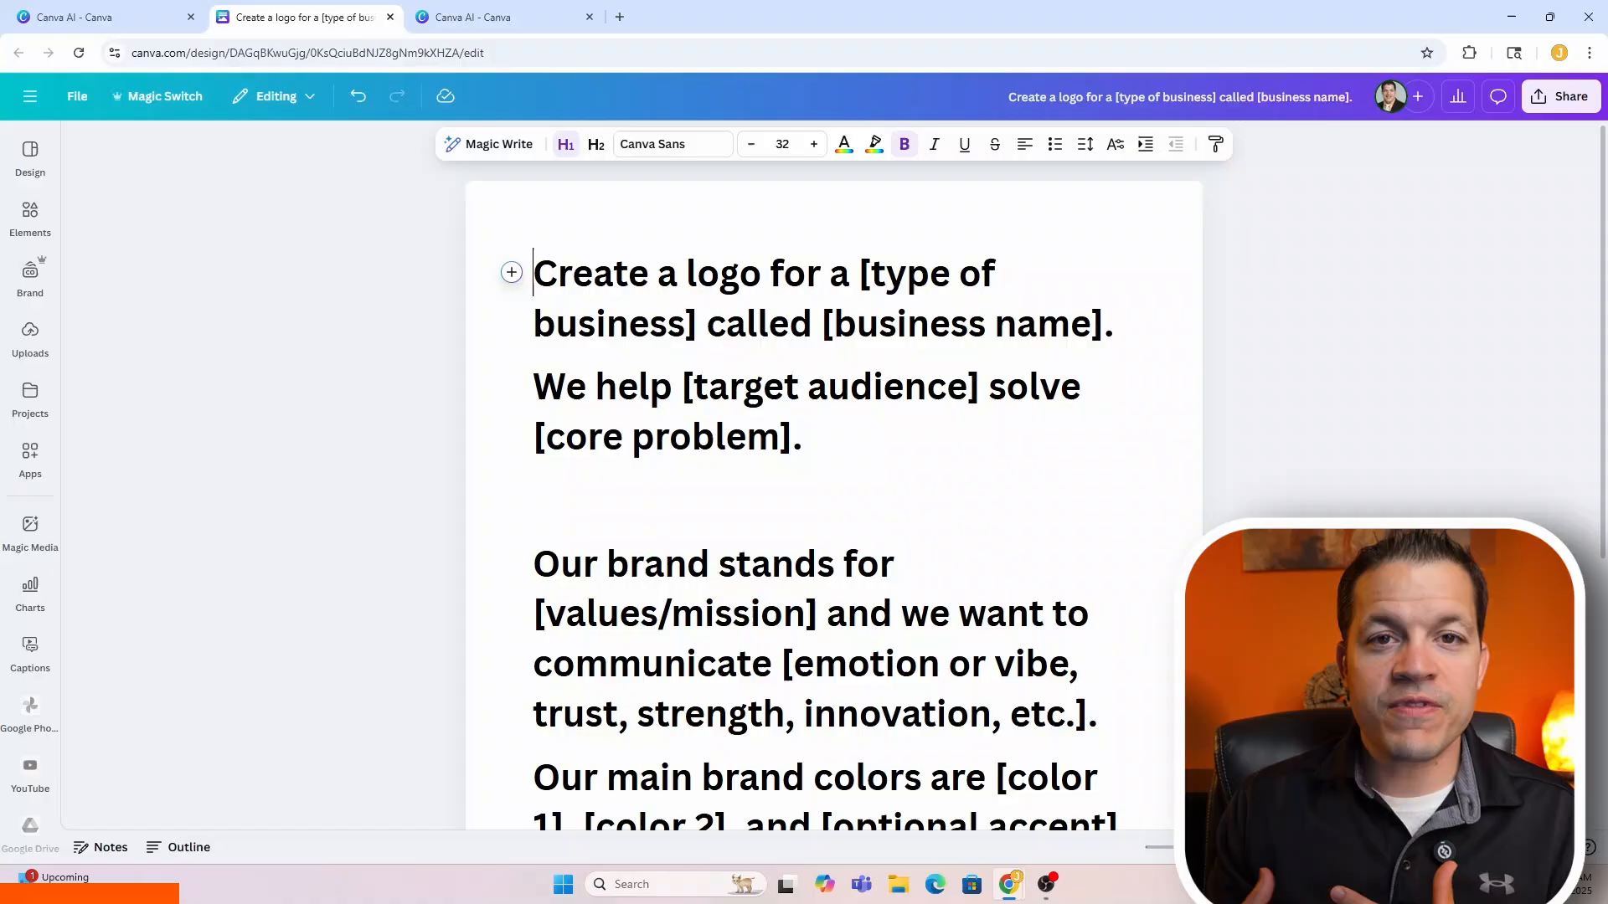
scroll("down", 3)
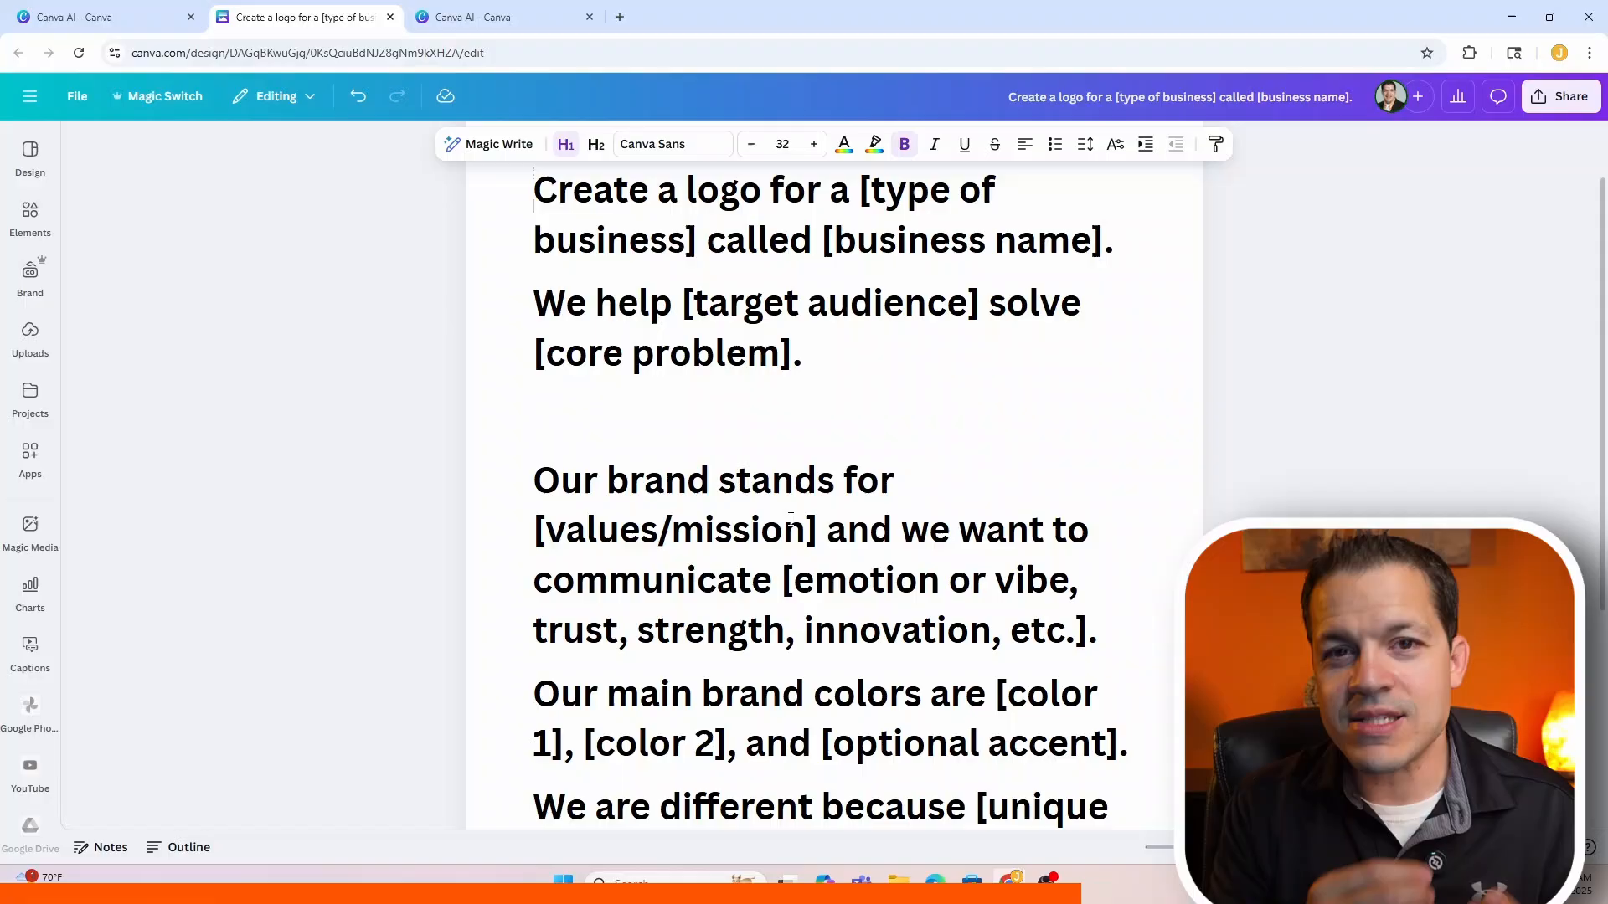
scroll("down", 3)
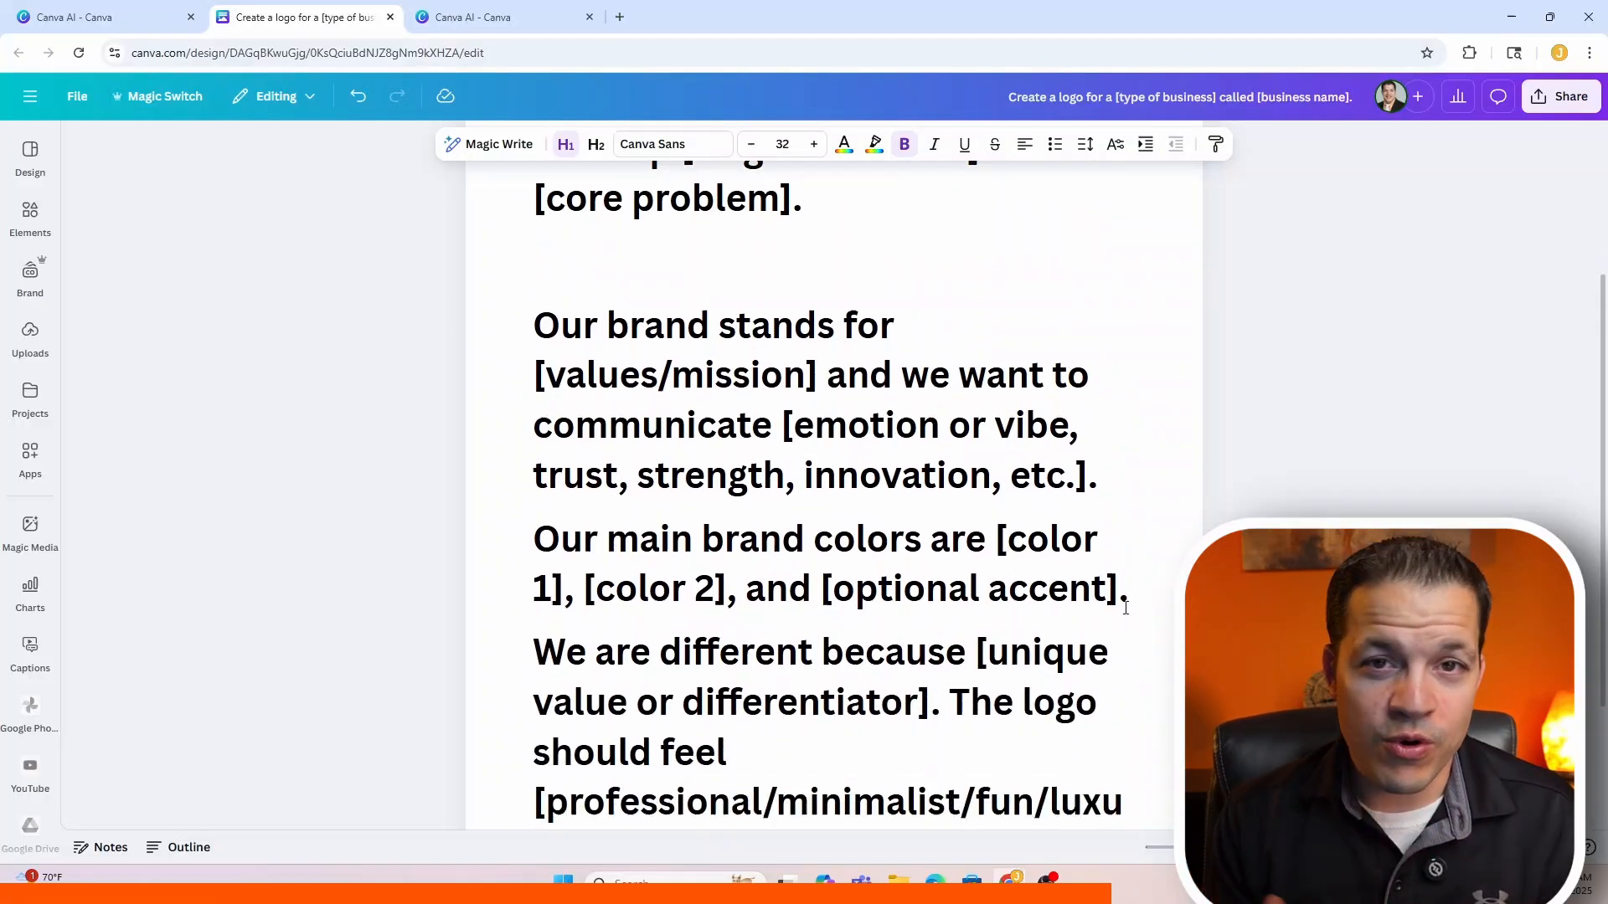
scroll("down", 3)
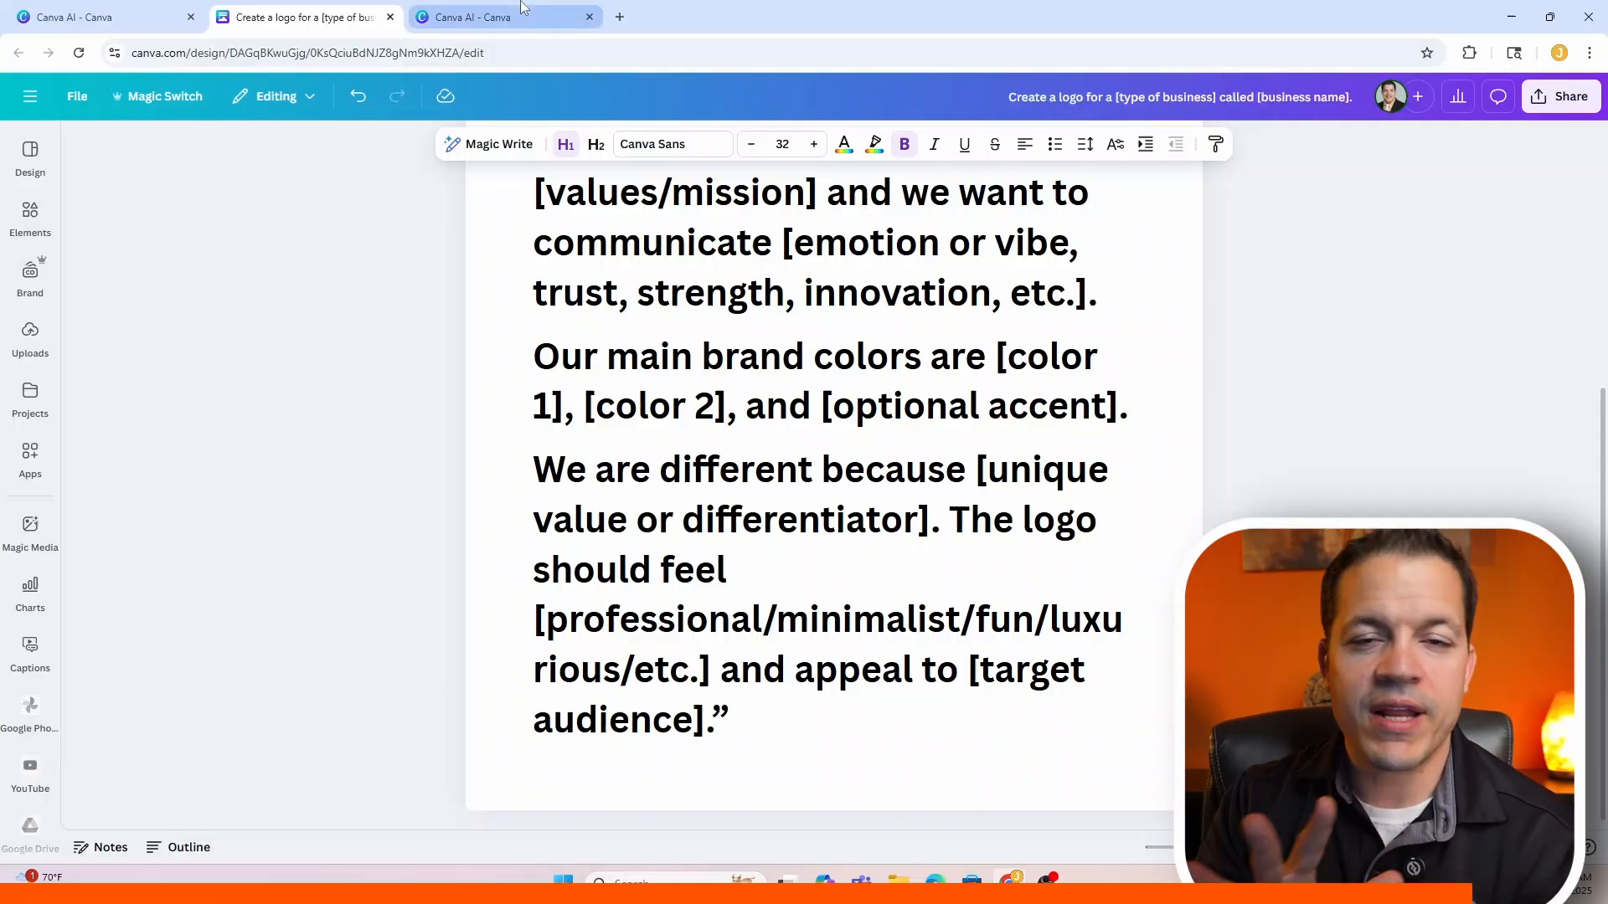
left_click(502, 17)
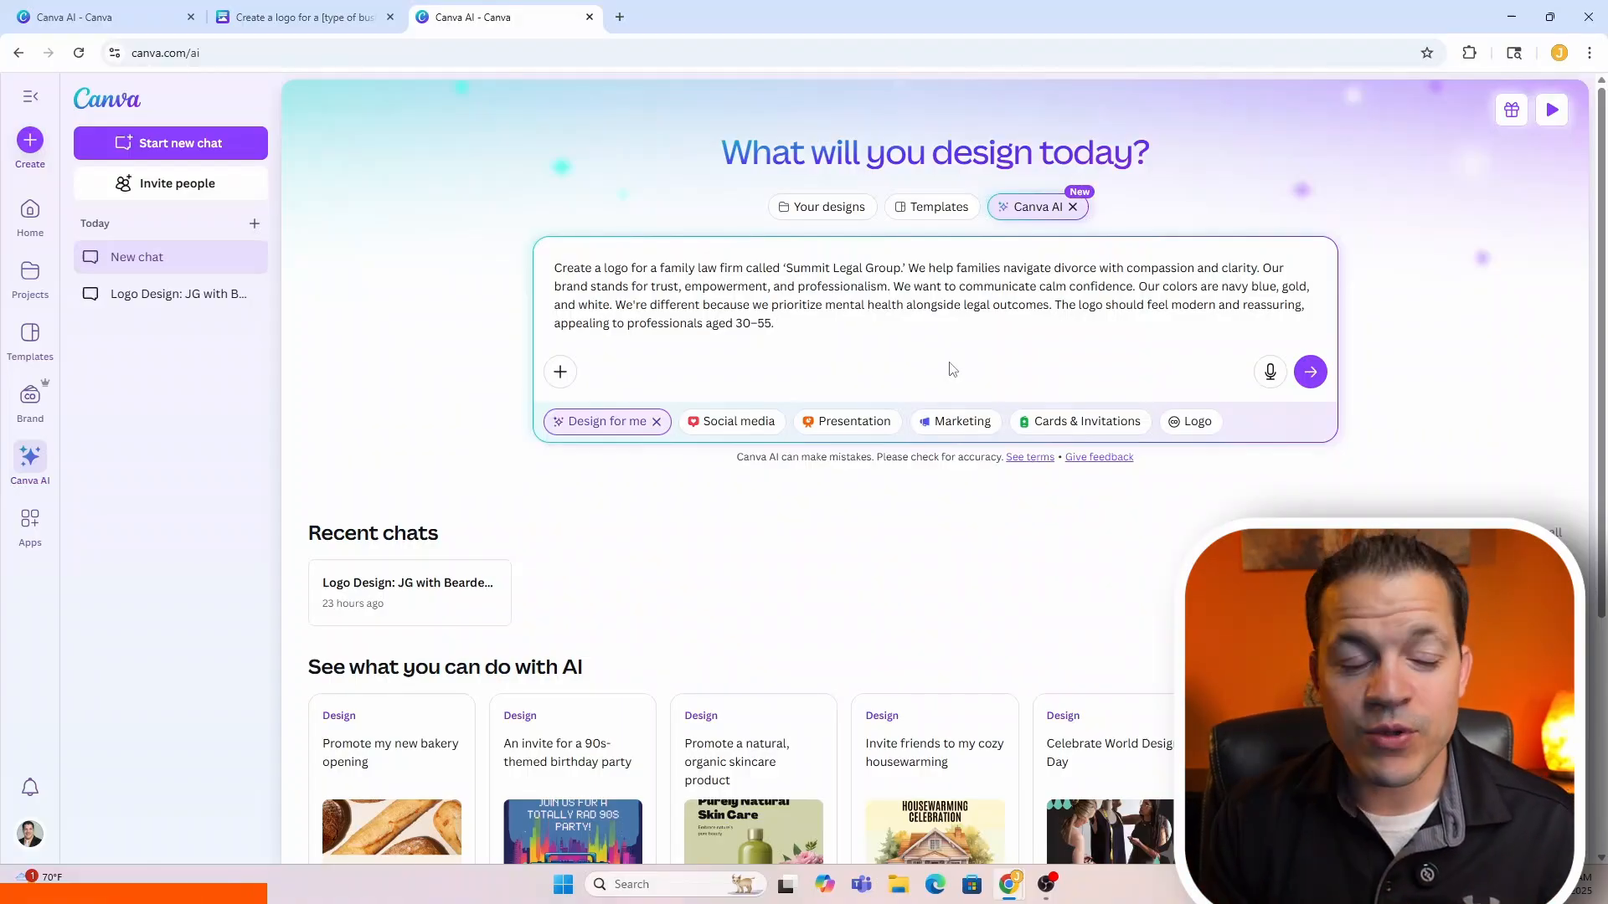
Submit the Summit Legal Group navy, gold and white family law logo prompt to Canva AI.
left_click(774, 324)
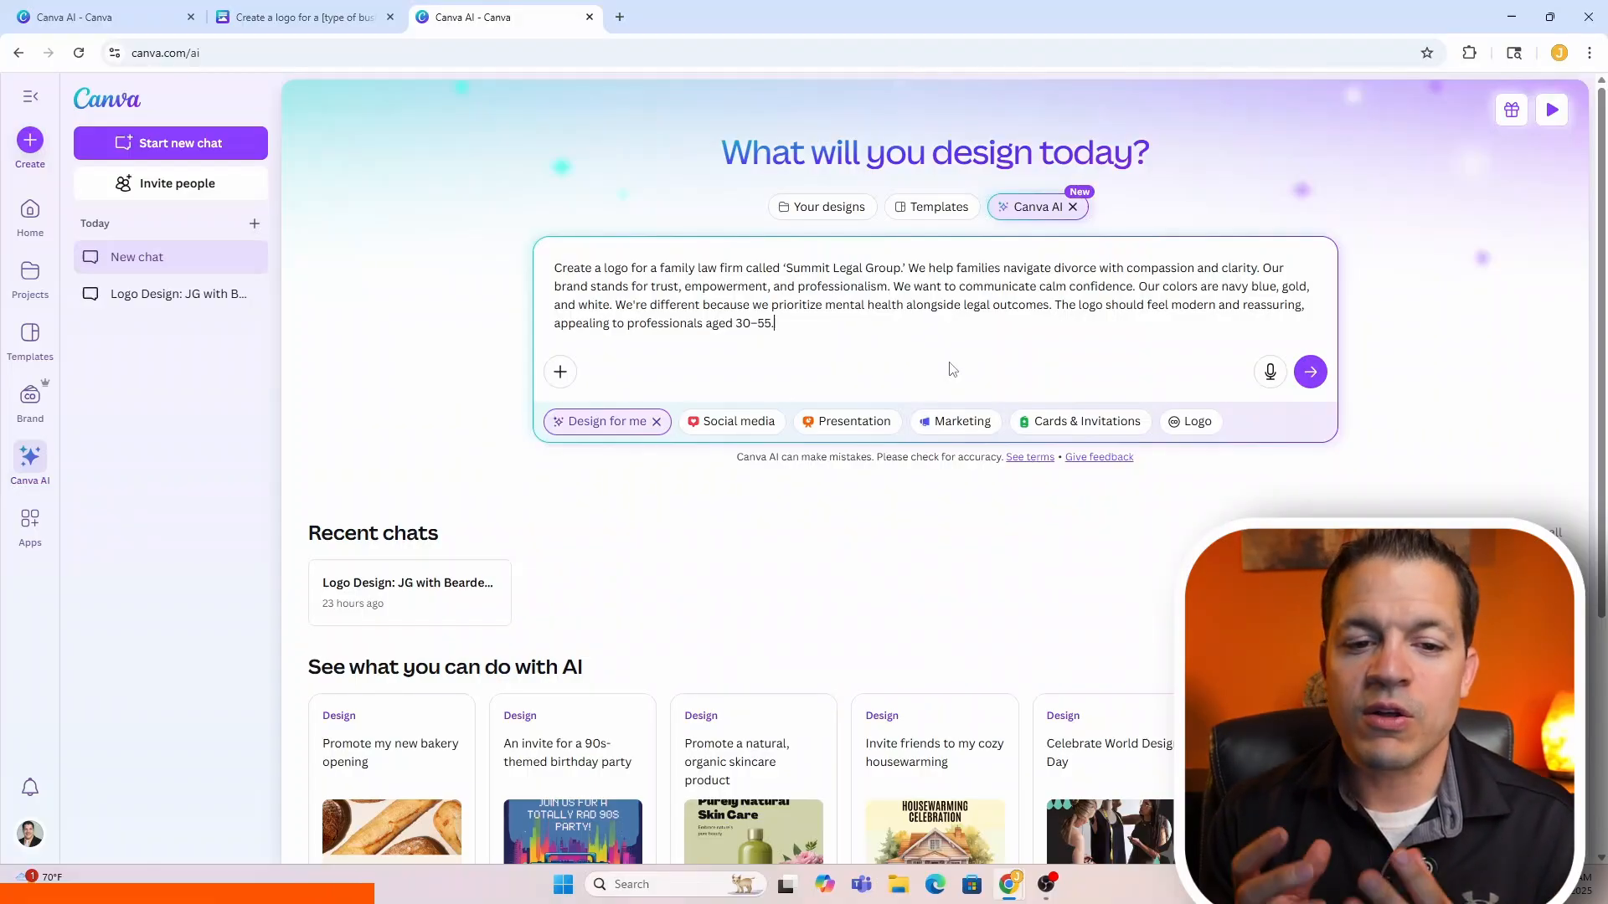
left_click(1310, 372)
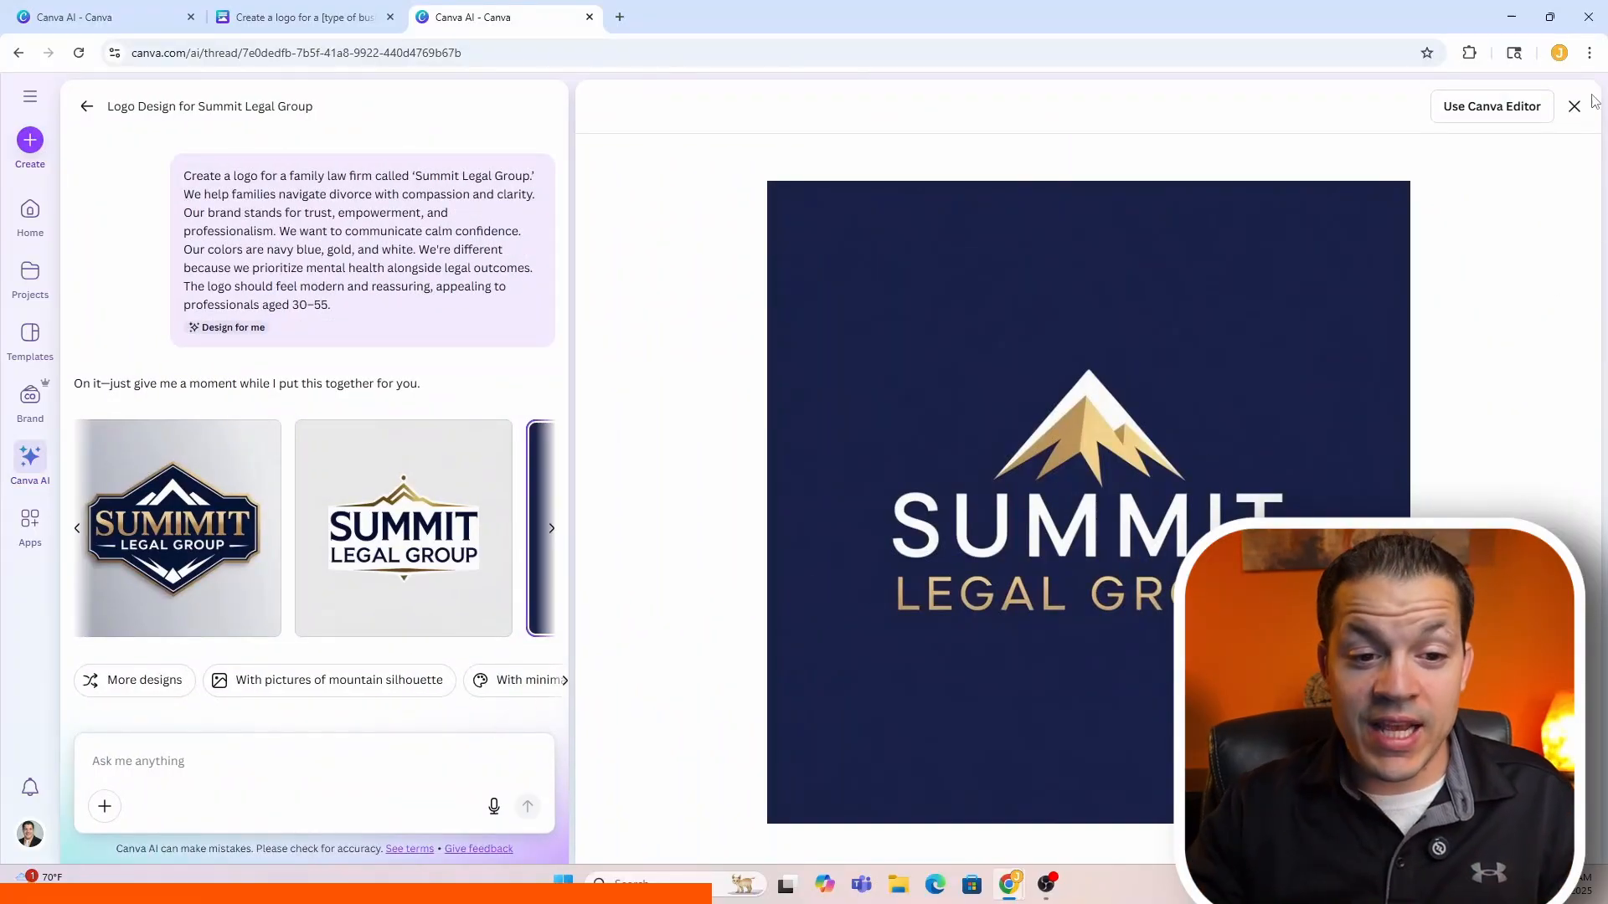
Close the enlarged logo preview and review the second batch of navy-and-gold mountain logos.
left_click(1574, 105)
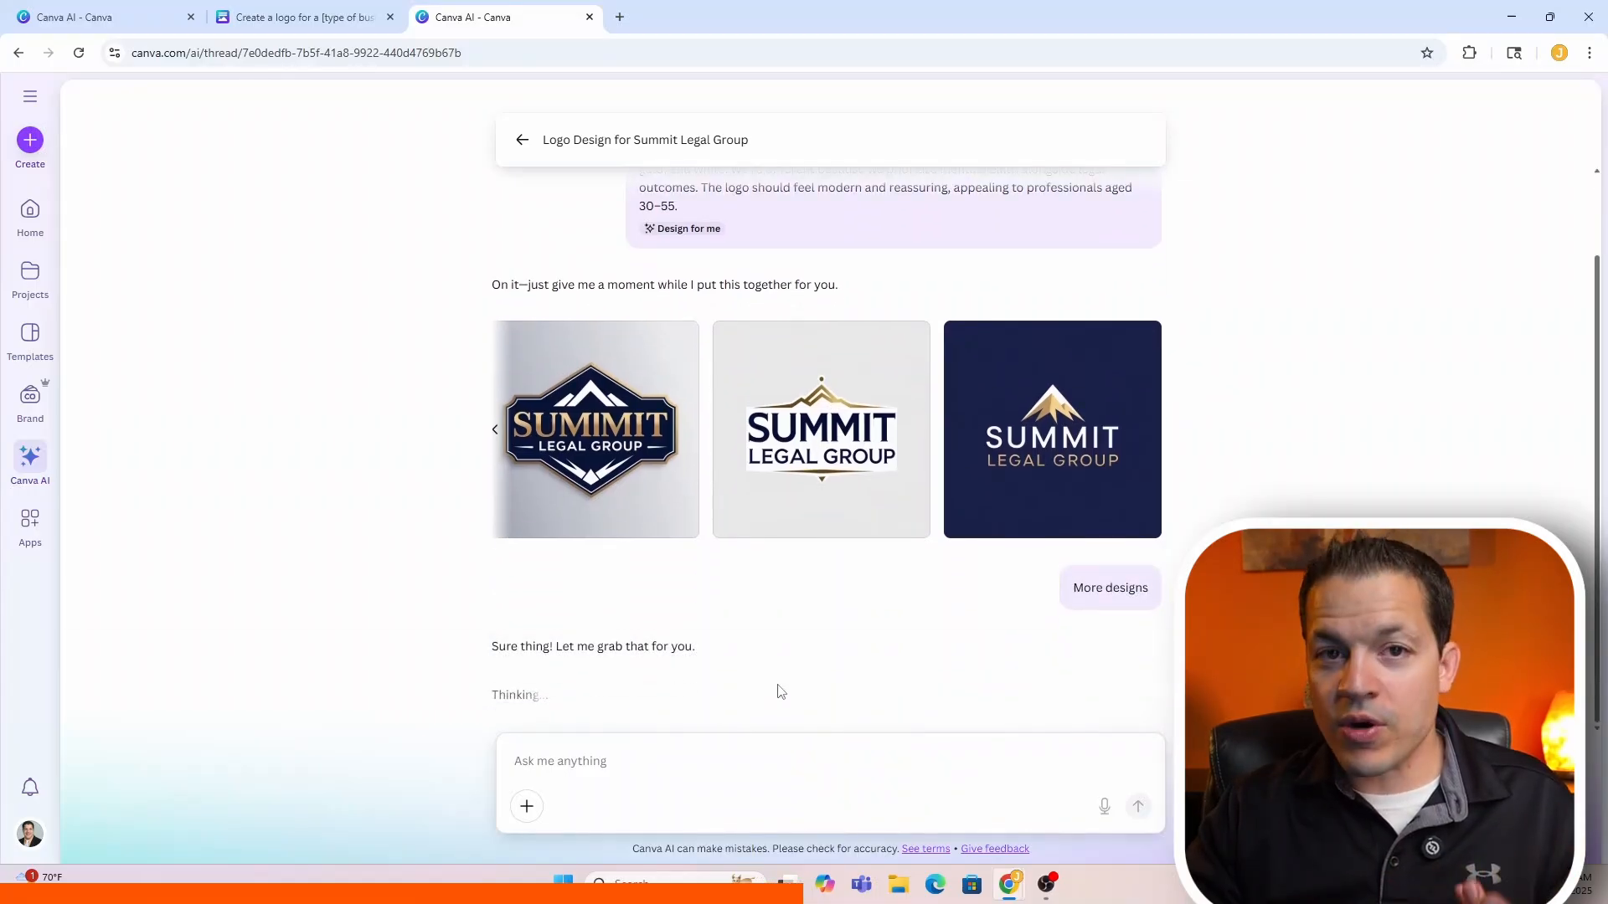
scroll("down", 3)
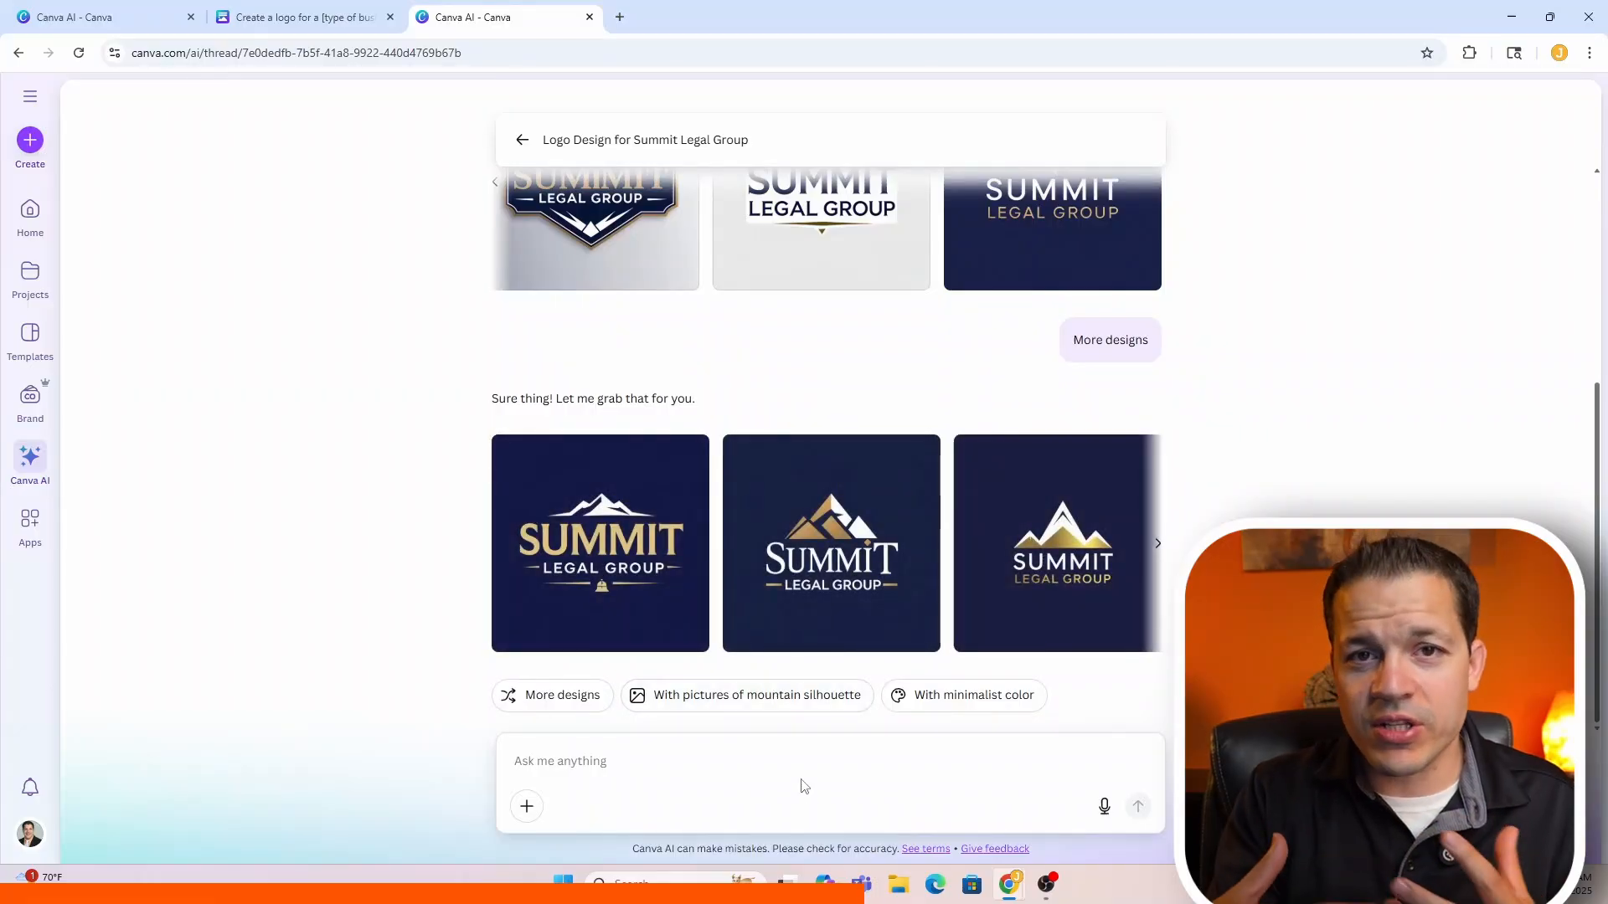
Send the follow-up 'Add a lizard at the top of the mountain' to Canva AI.
left_click(804, 760)
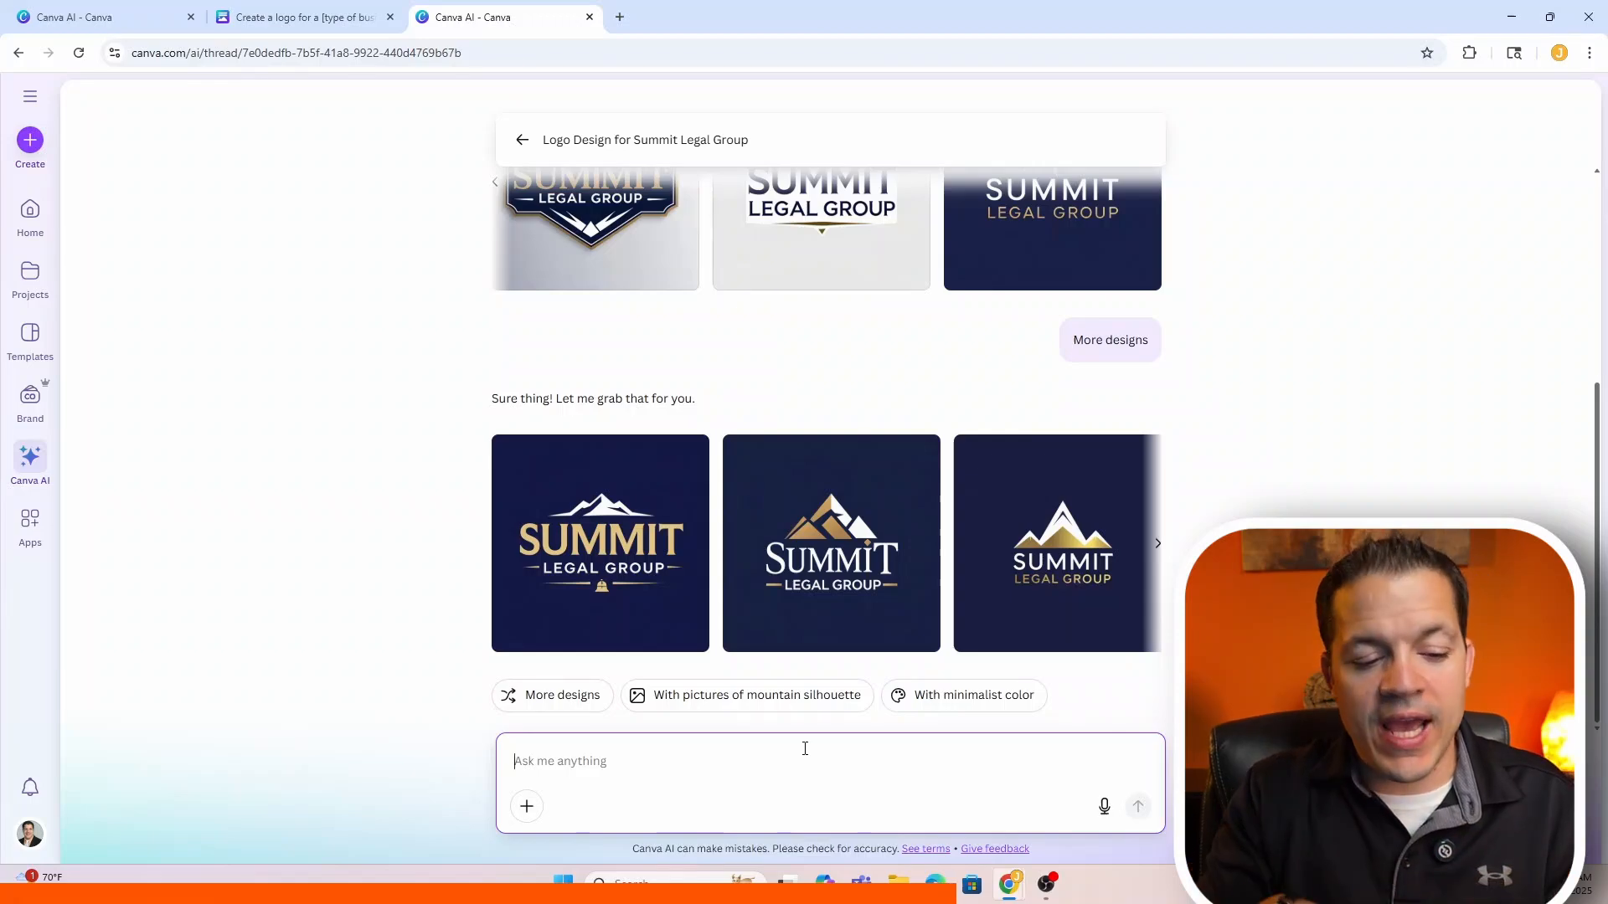
type("Add a lizard at the top of the mount")
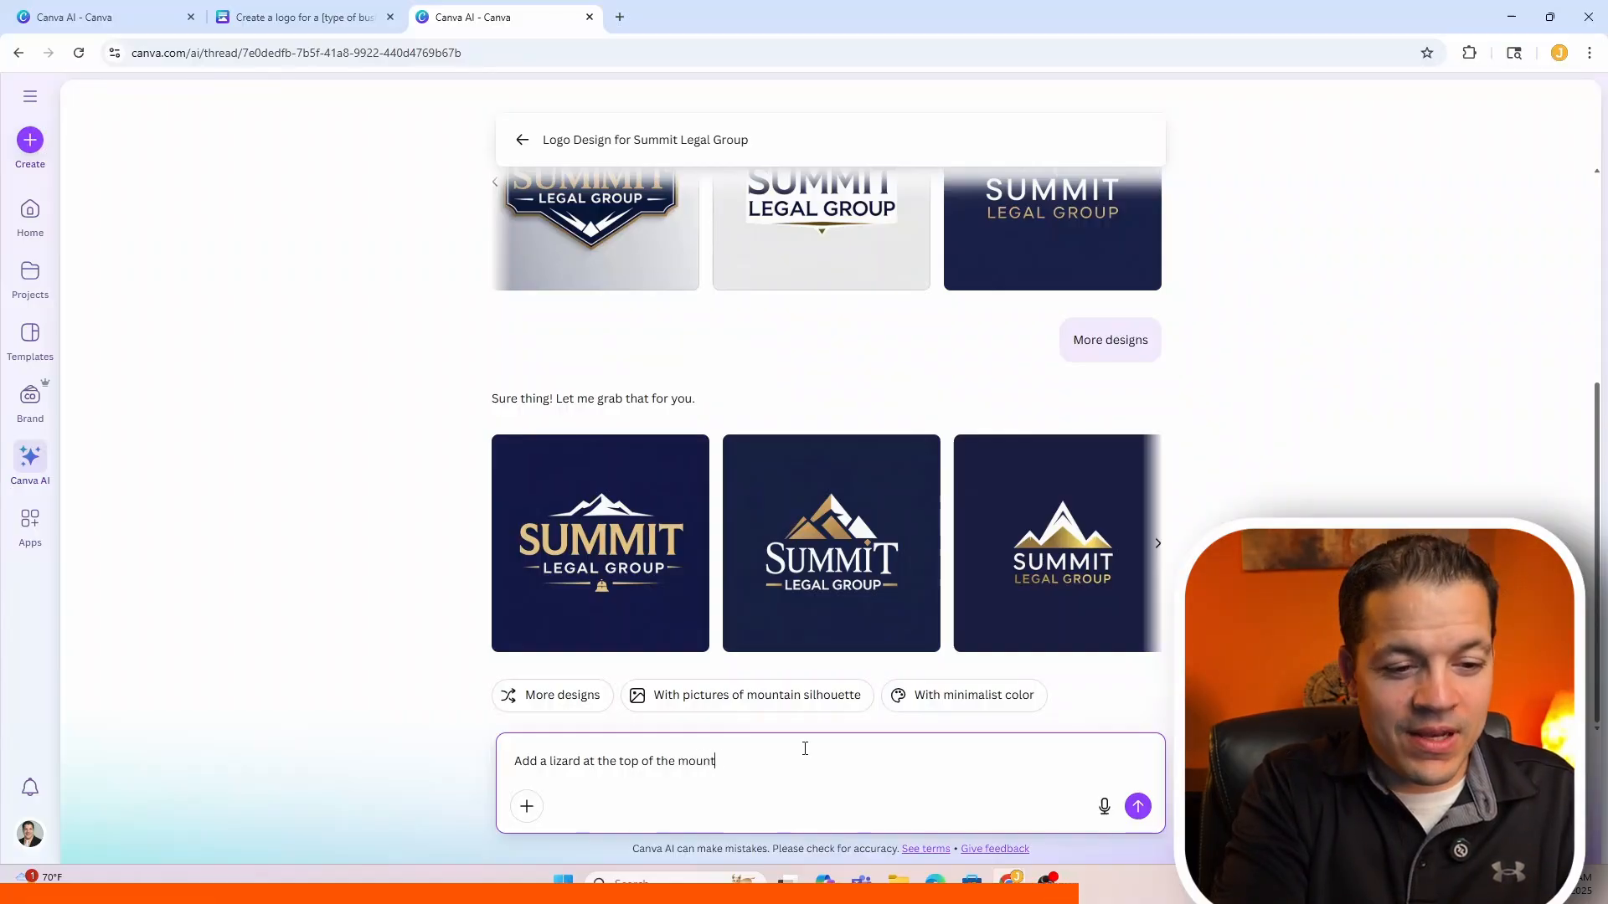
left_click(1137, 805)
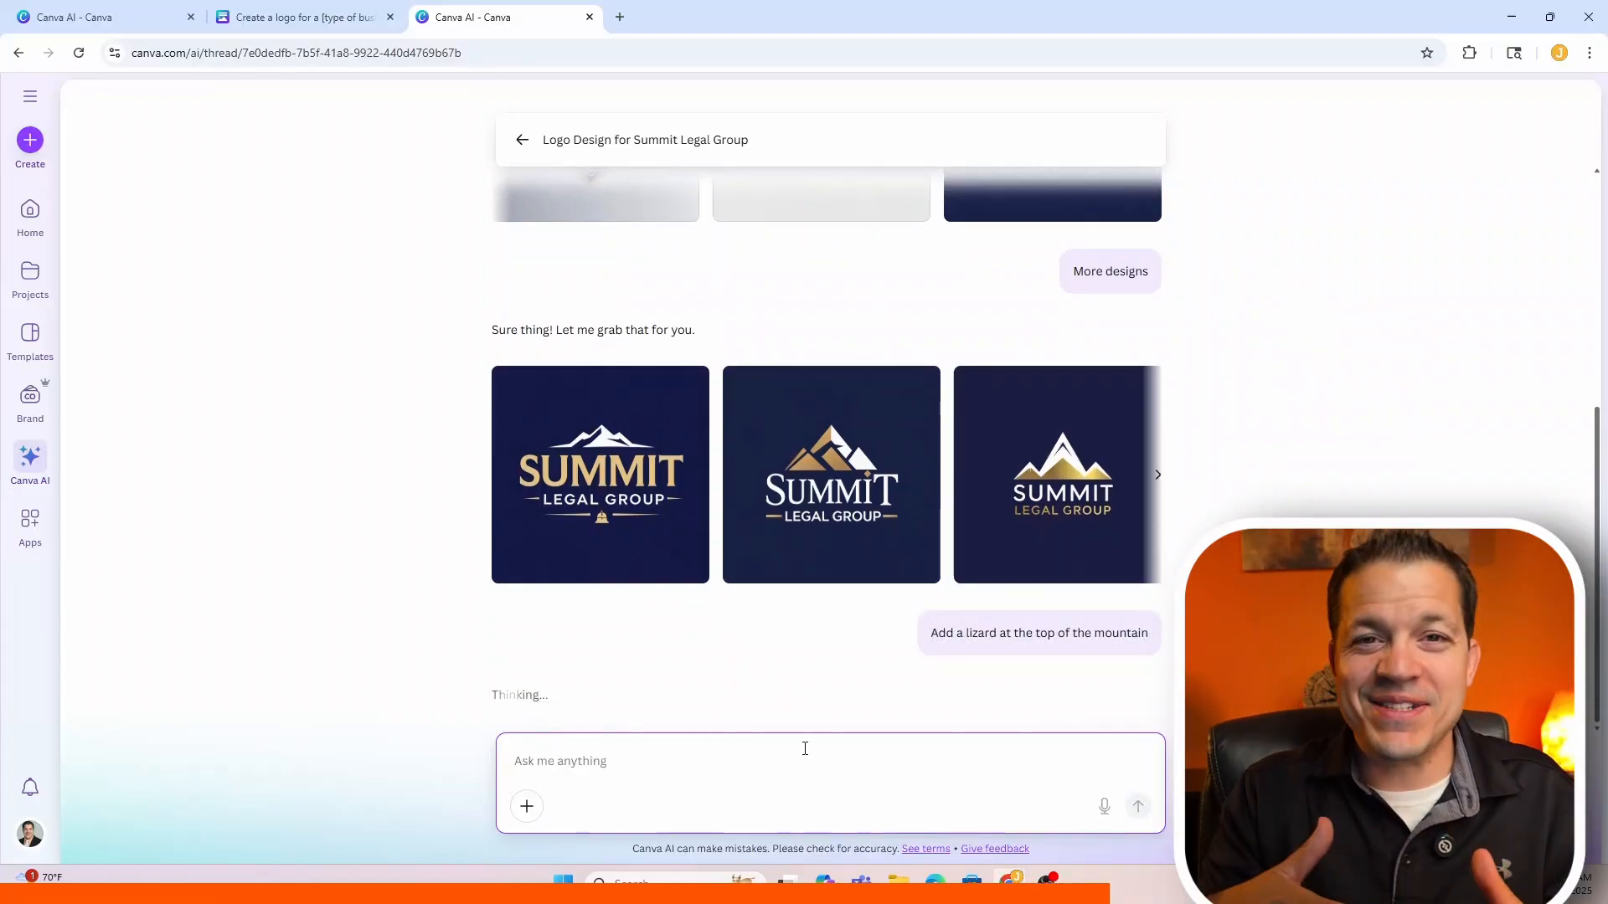